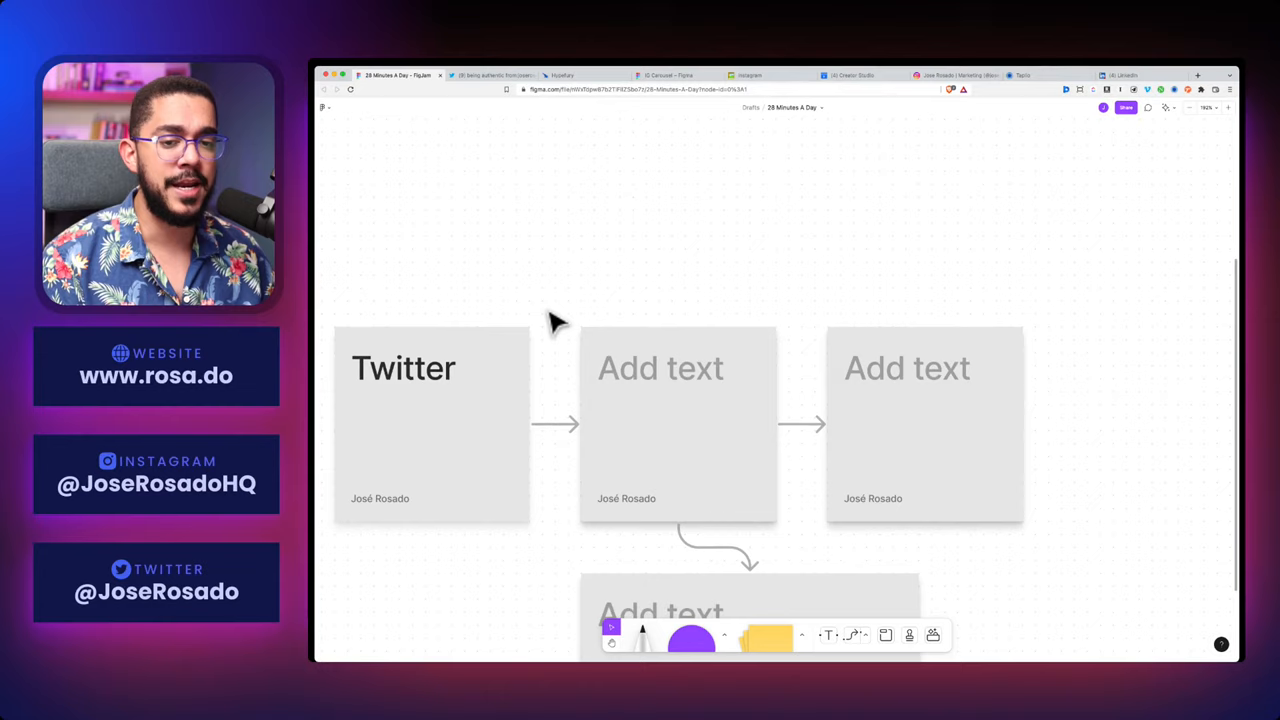
Switch from the FigJam board to the Twitter 'being authentic from:joserosado' search results
left_click(490, 76)
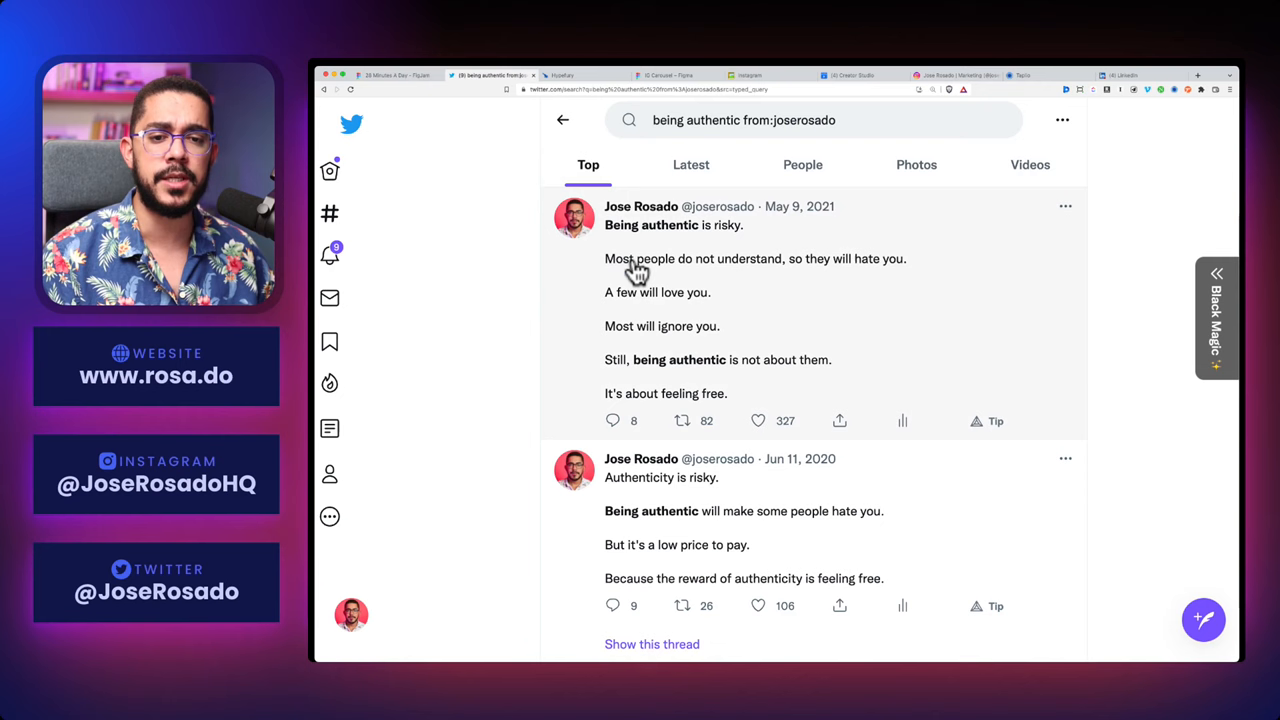
Check the Hypefury scheduled queue and the Twitter post, then bring up the Instagram profile grid
left_click(590, 74)
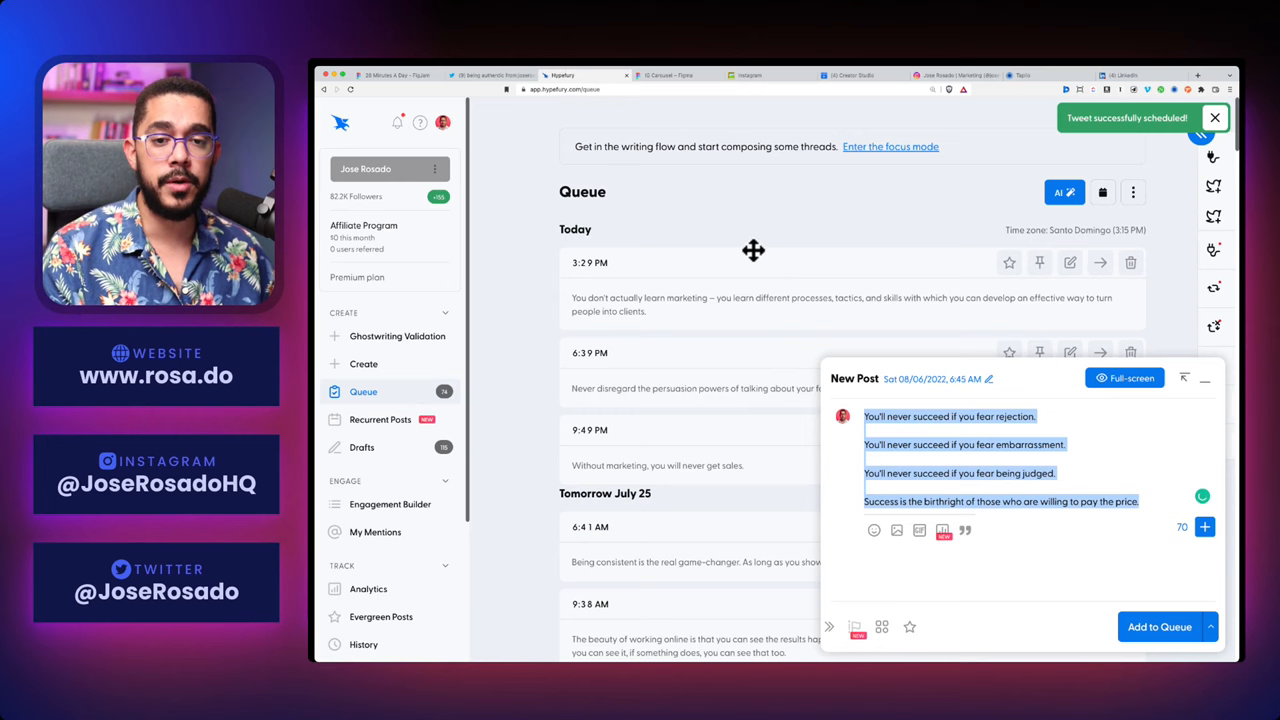
left_click(490, 76)
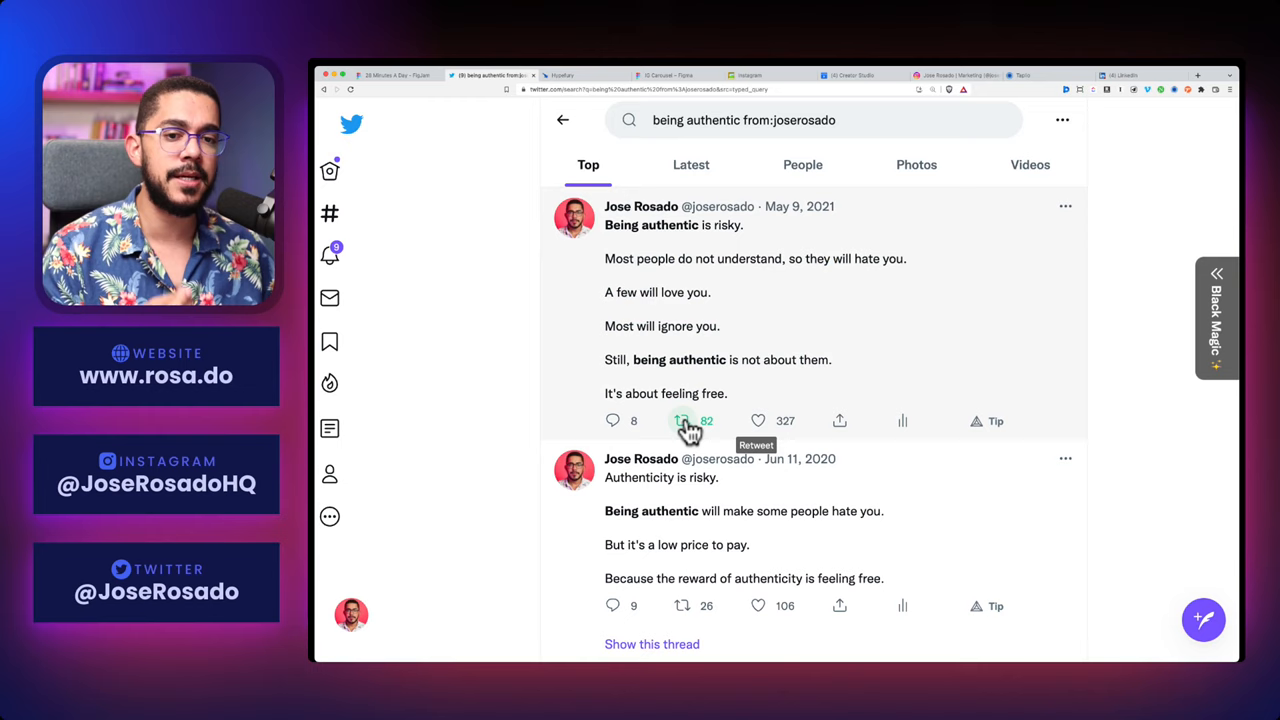
left_click(400, 76)
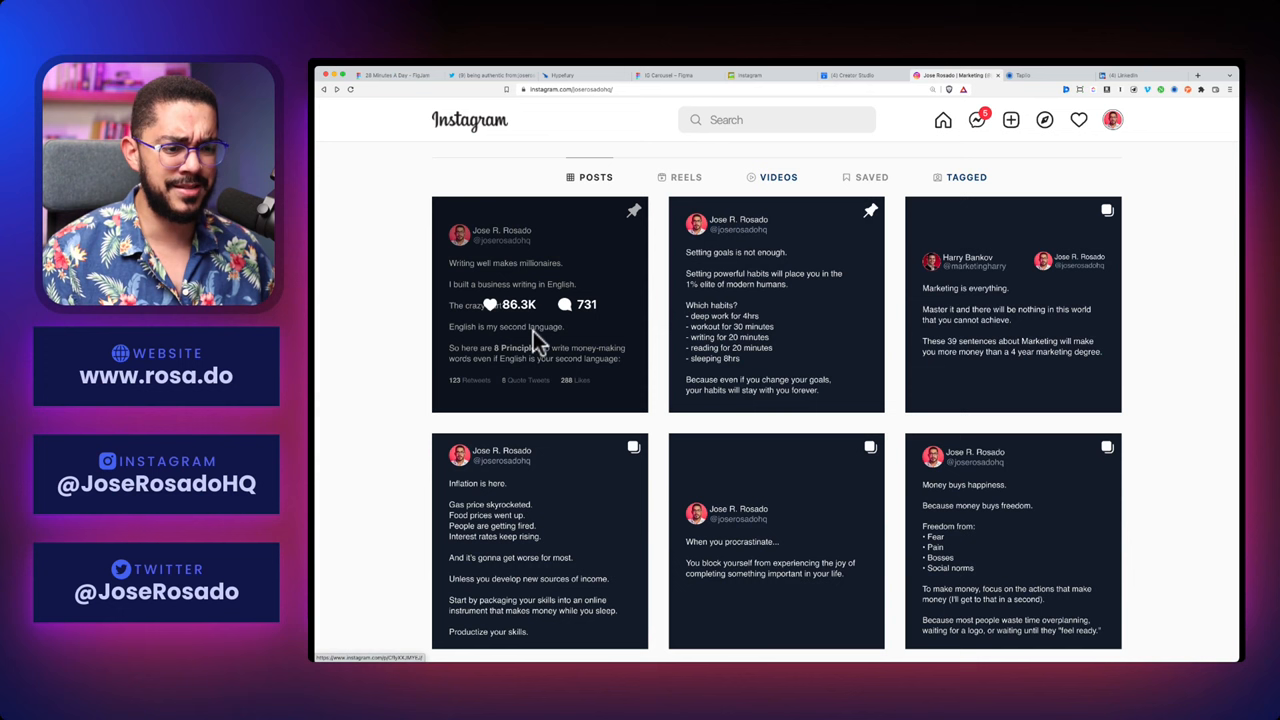
Scroll through the Instagram text-post grid and move to the Figma carousel design file
scroll("down", 3)
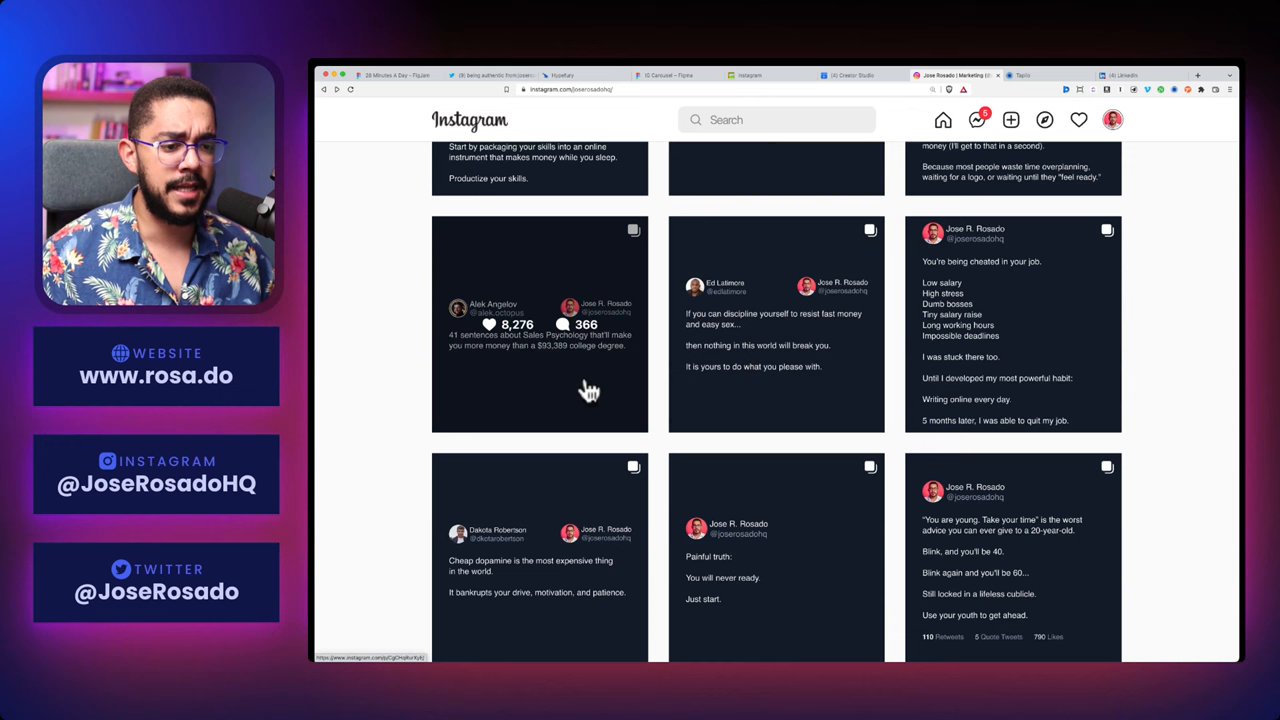
scroll("down", 3)
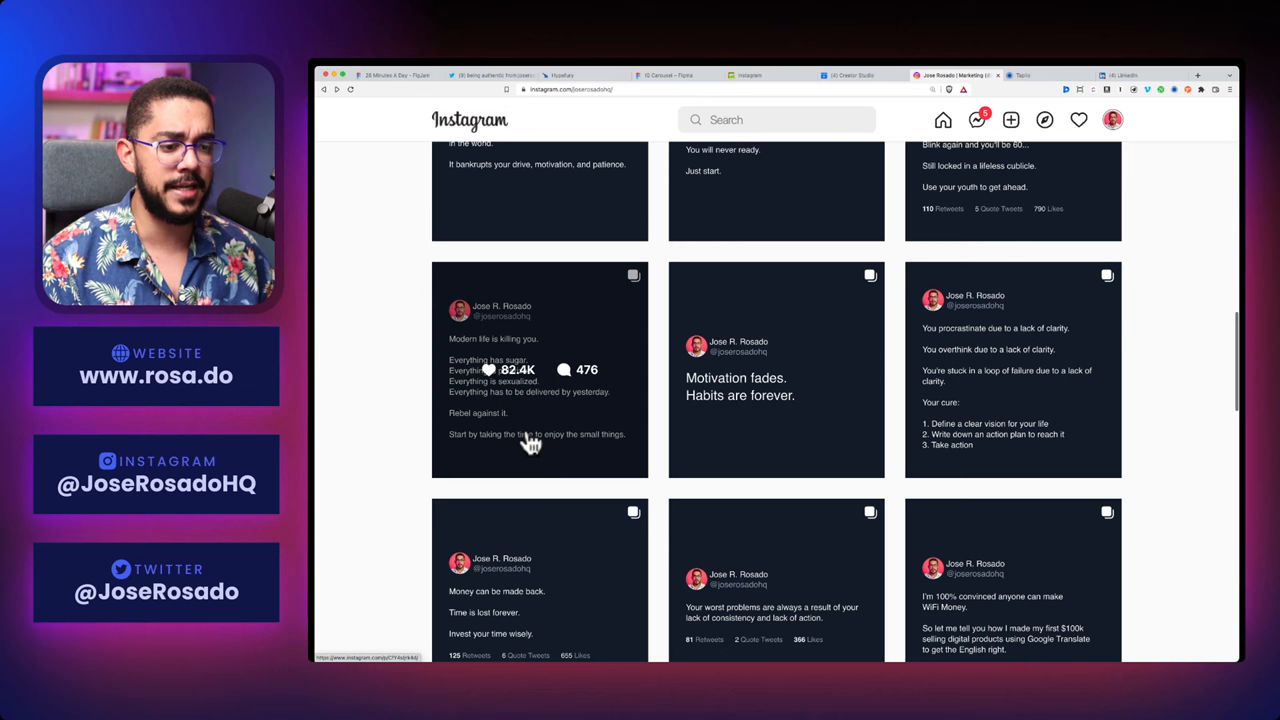
scroll("up", 3)
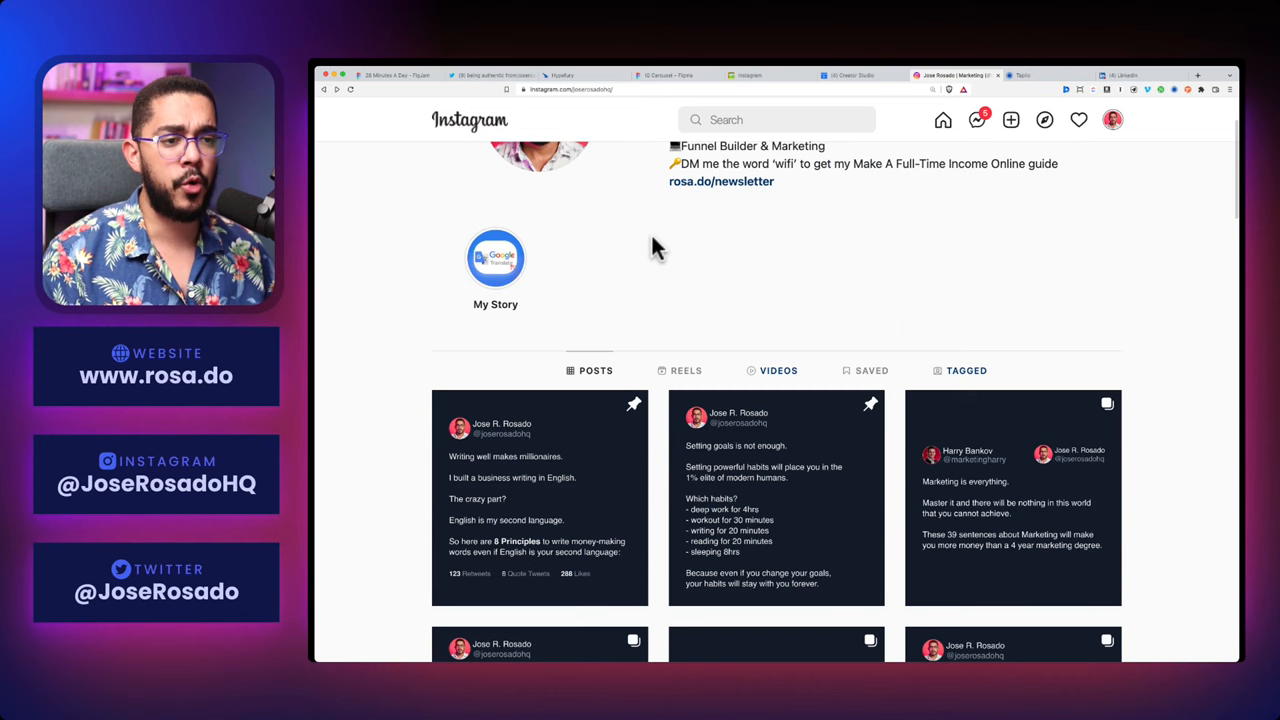
left_click(664, 76)
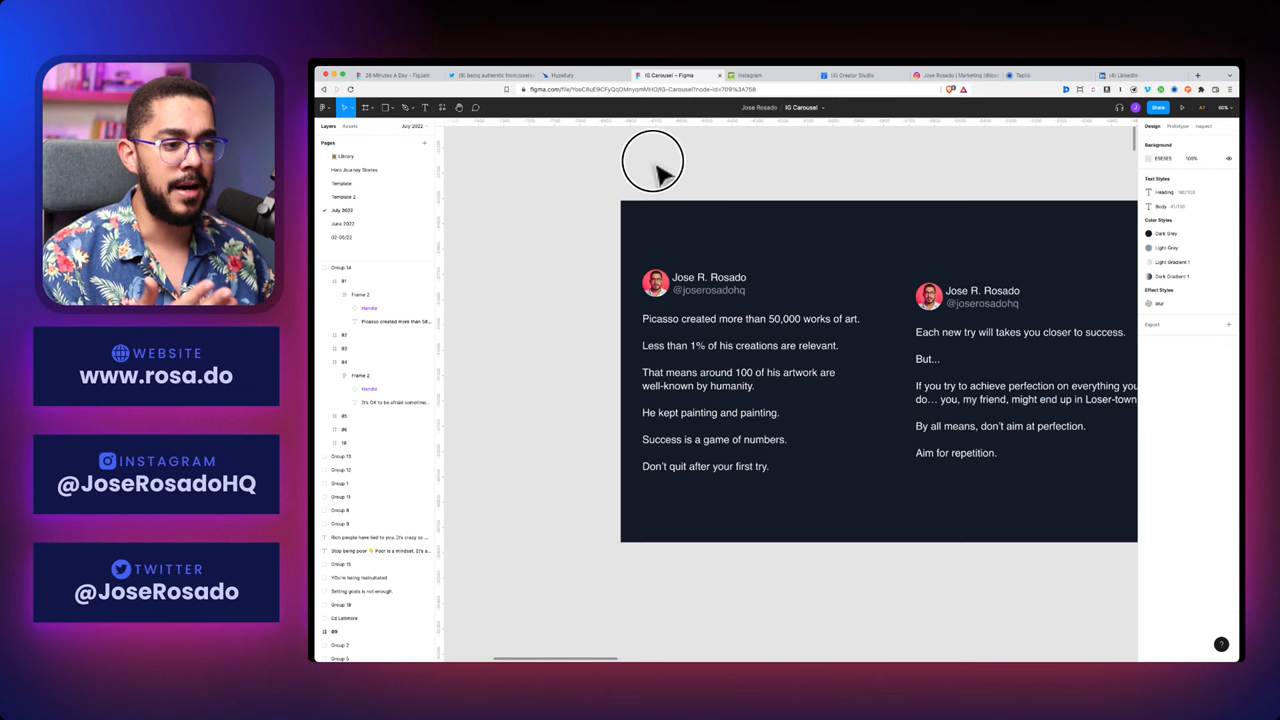
Compare the Hypefury thread draft with the Figma Picasso slide, then return to the Instagram posts
left_click(562, 76)
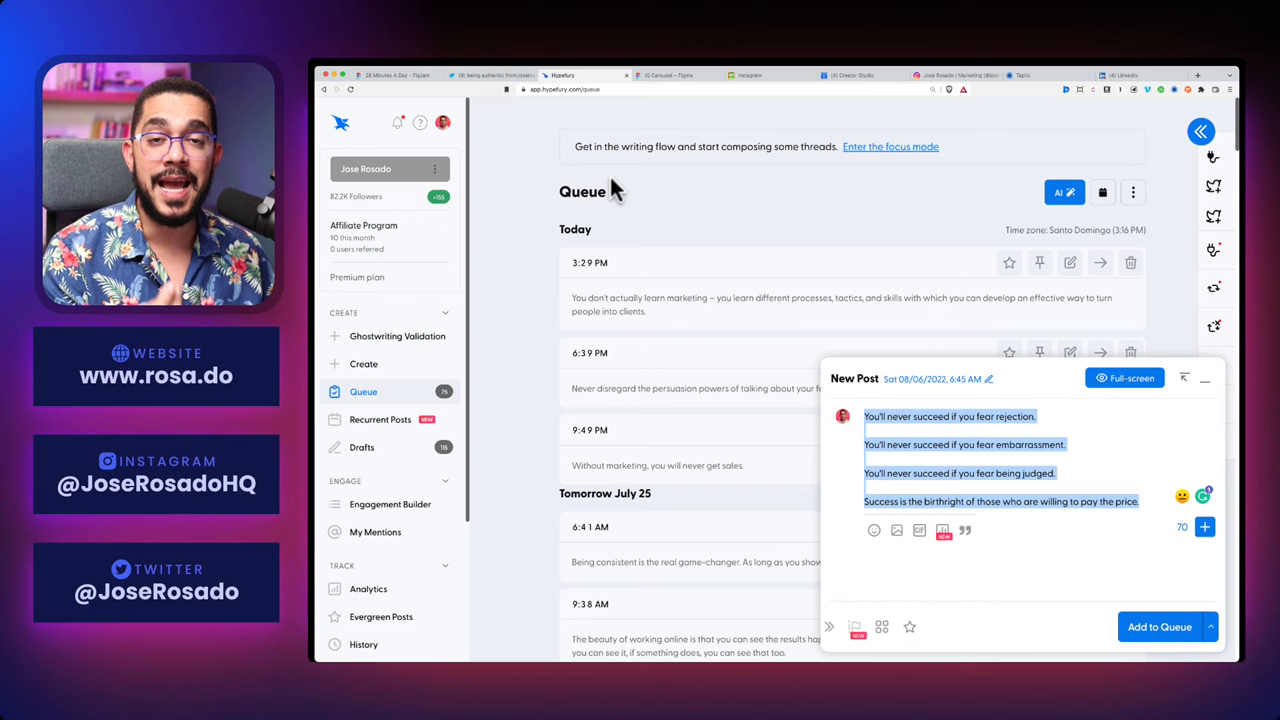
left_click(668, 76)
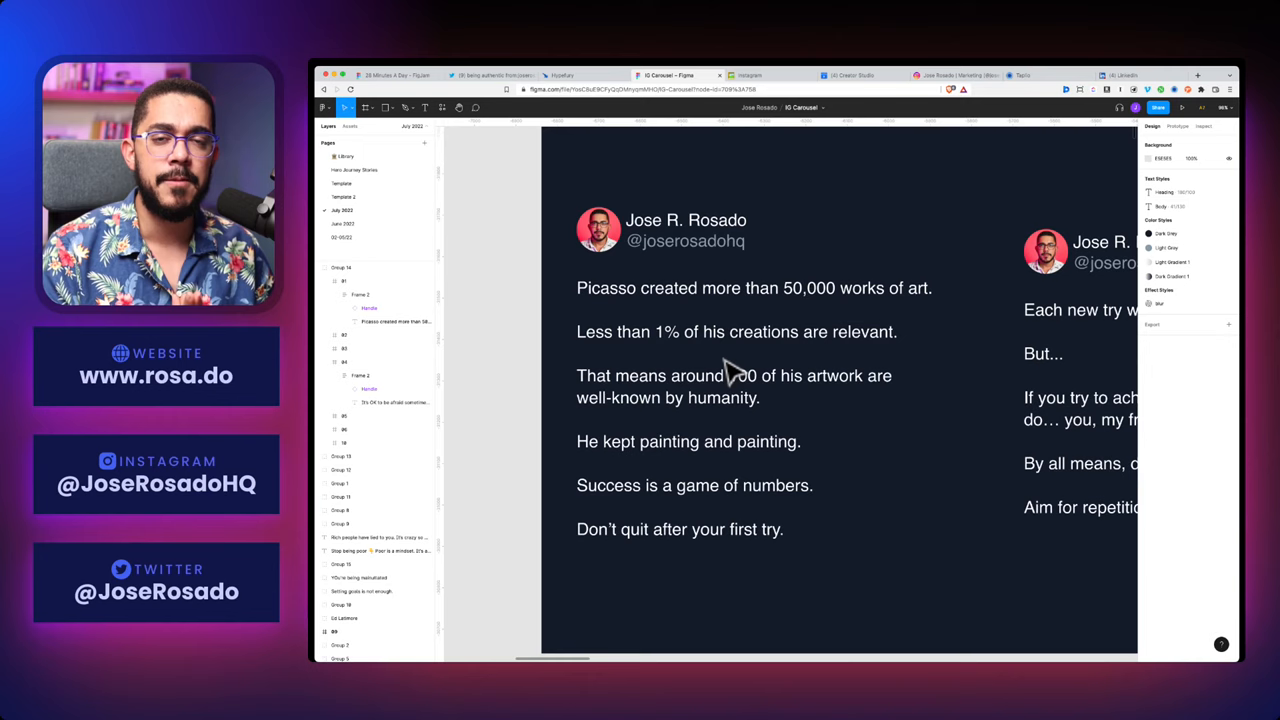
left_click(950, 74)
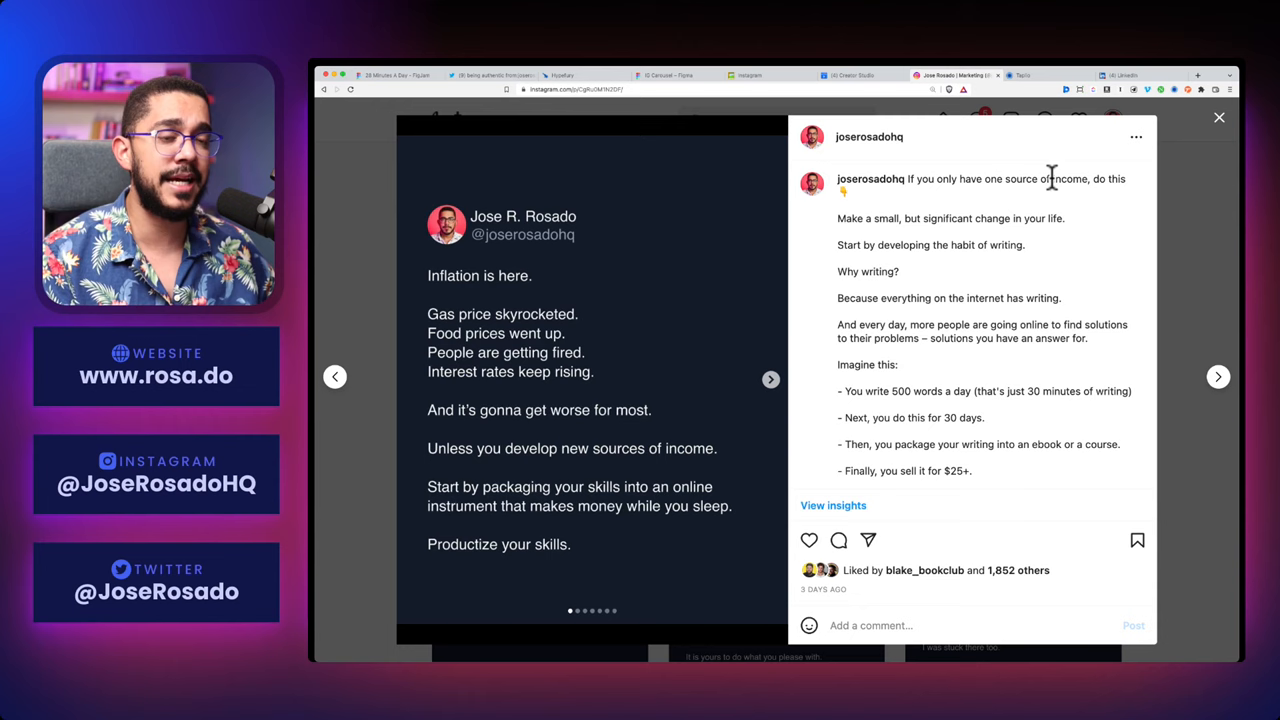
mouse_move(912, 244)
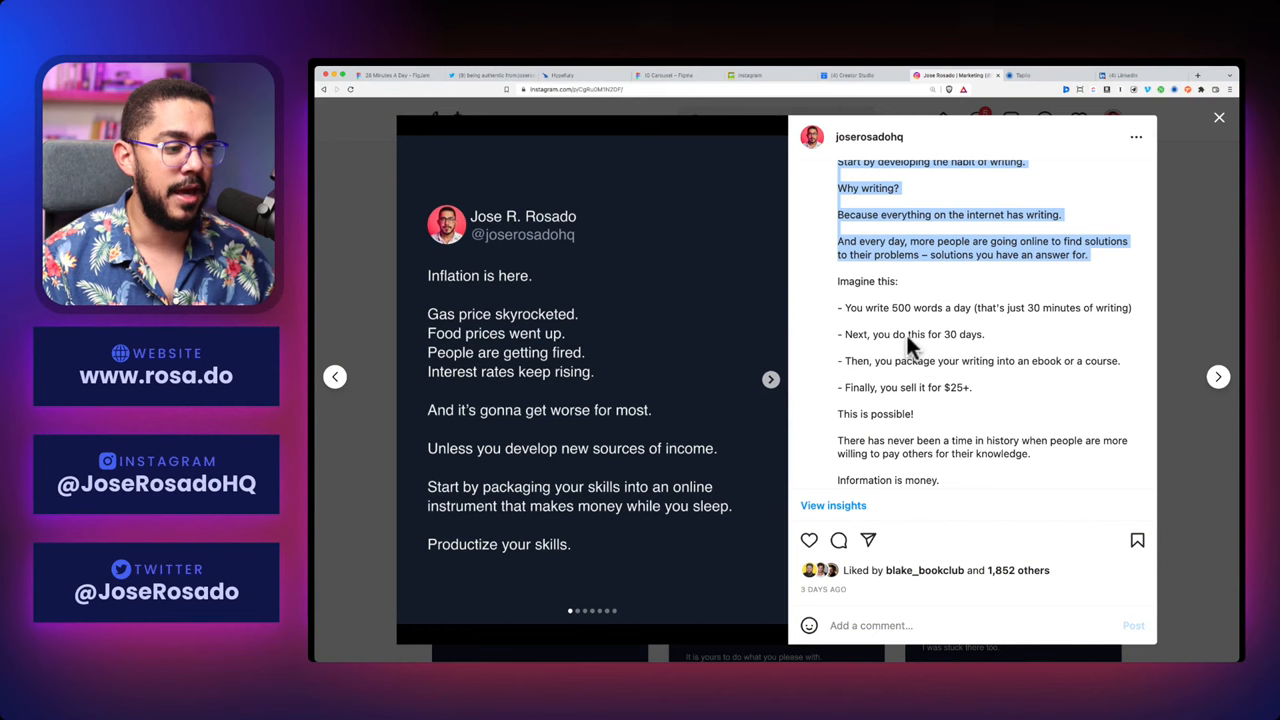
Scroll through the captions of the Inflation carousel post and the cheated-in-your-job post
scroll("down", 3)
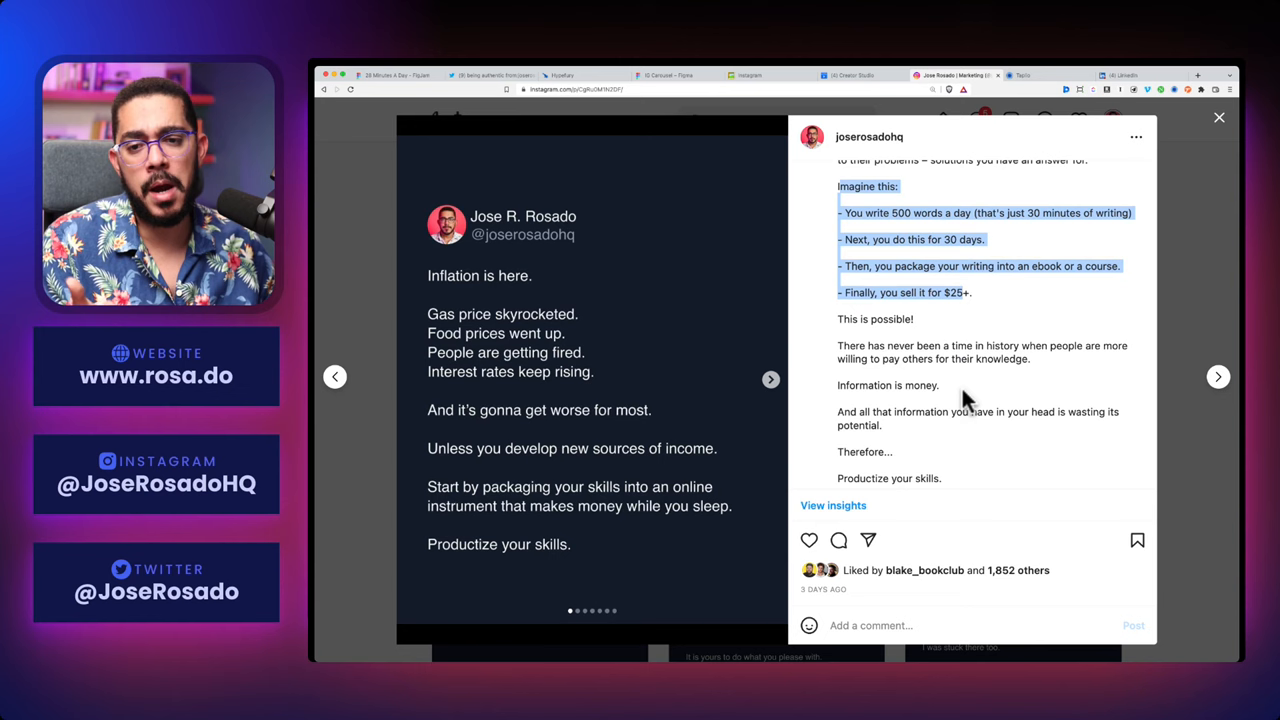
scroll("down", 3)
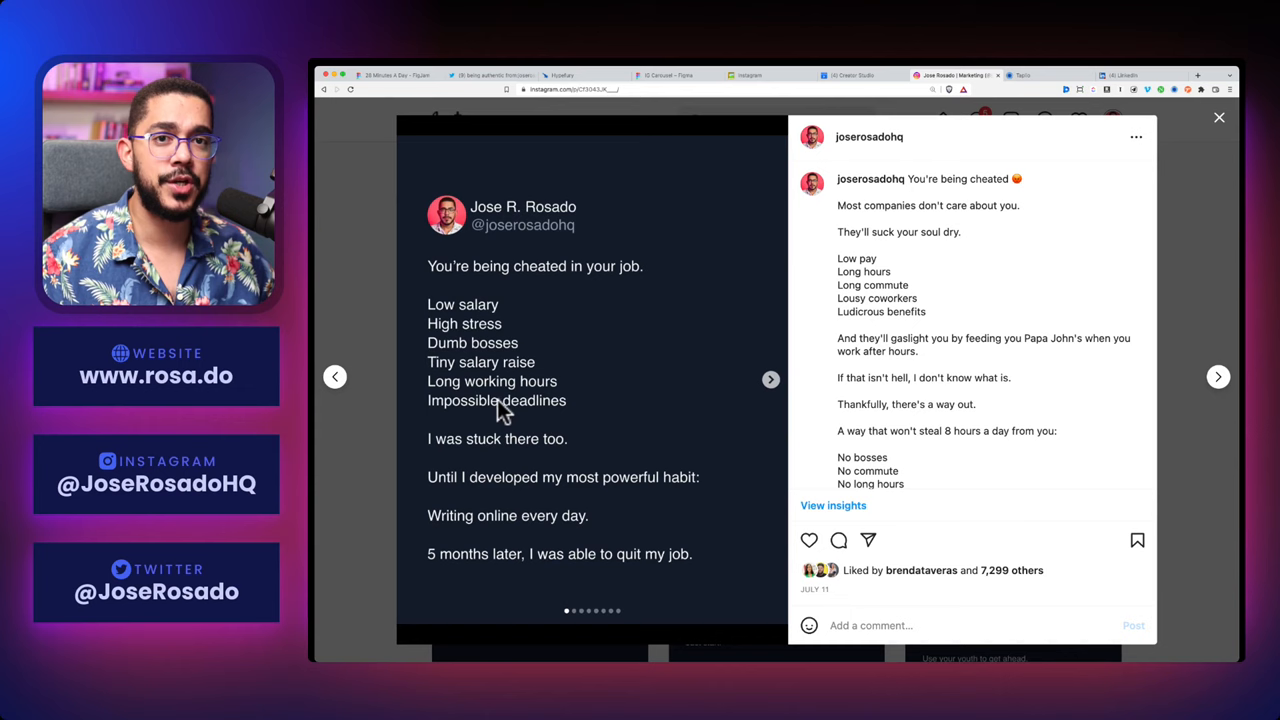
scroll("down", 3)
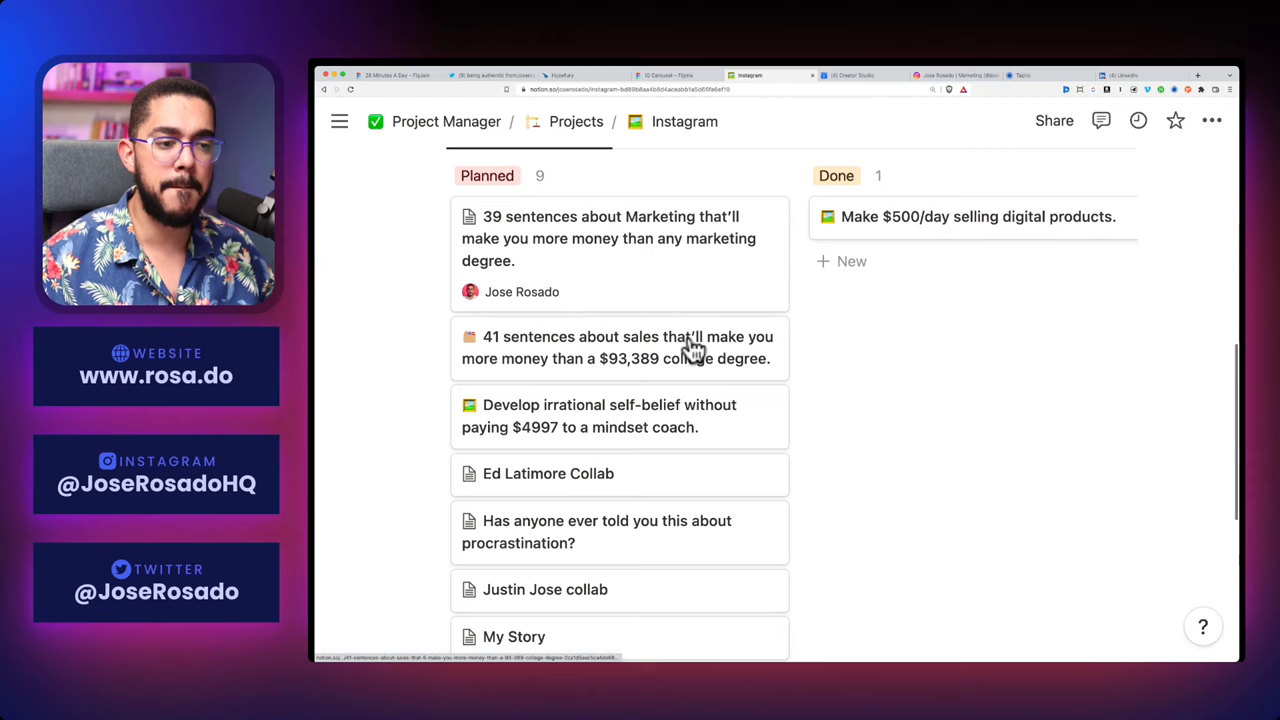
Find and show the 'Has anyone ever told you this about procrastination?' draft in the Planned column
scroll("down", 3)
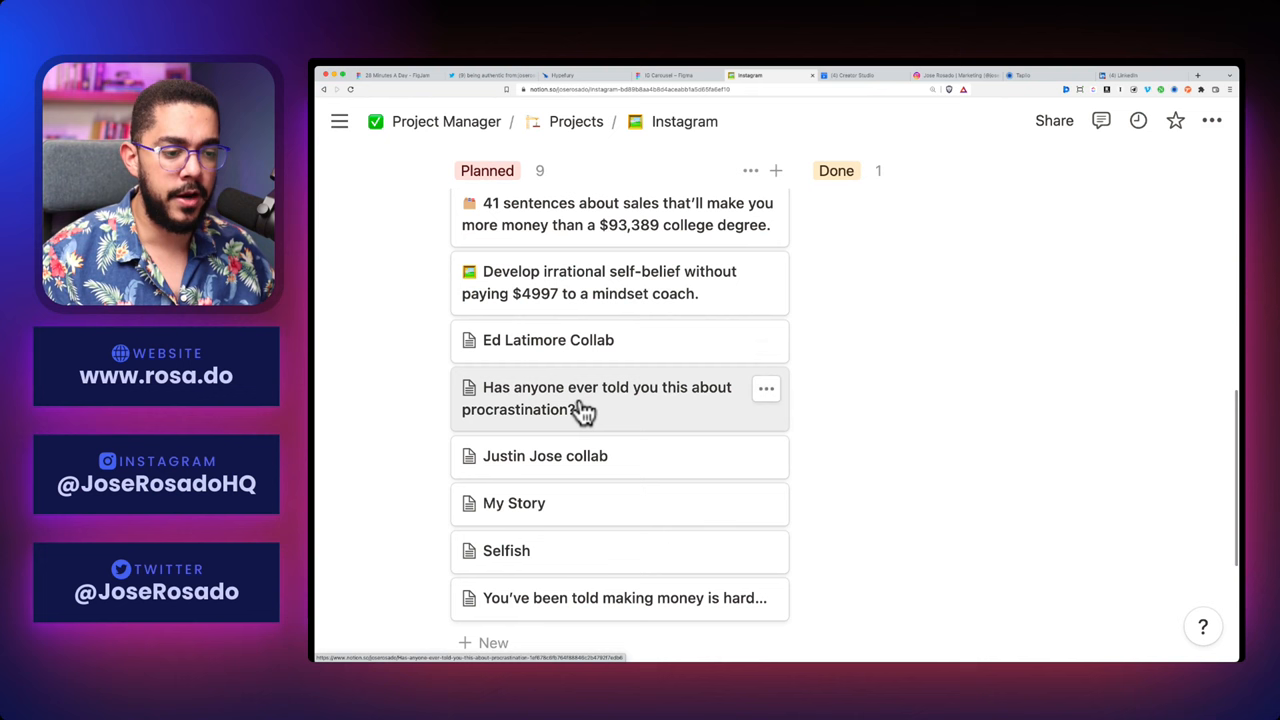
left_click(606, 388)
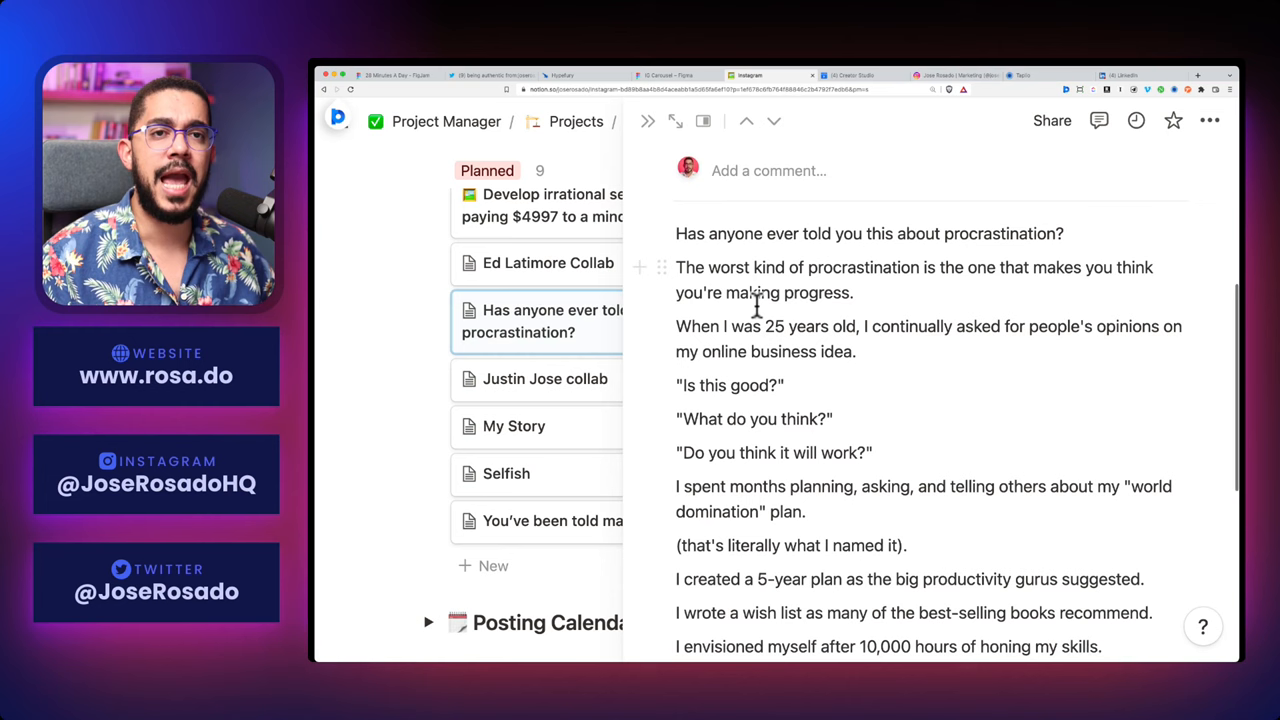
scroll("down", 3)
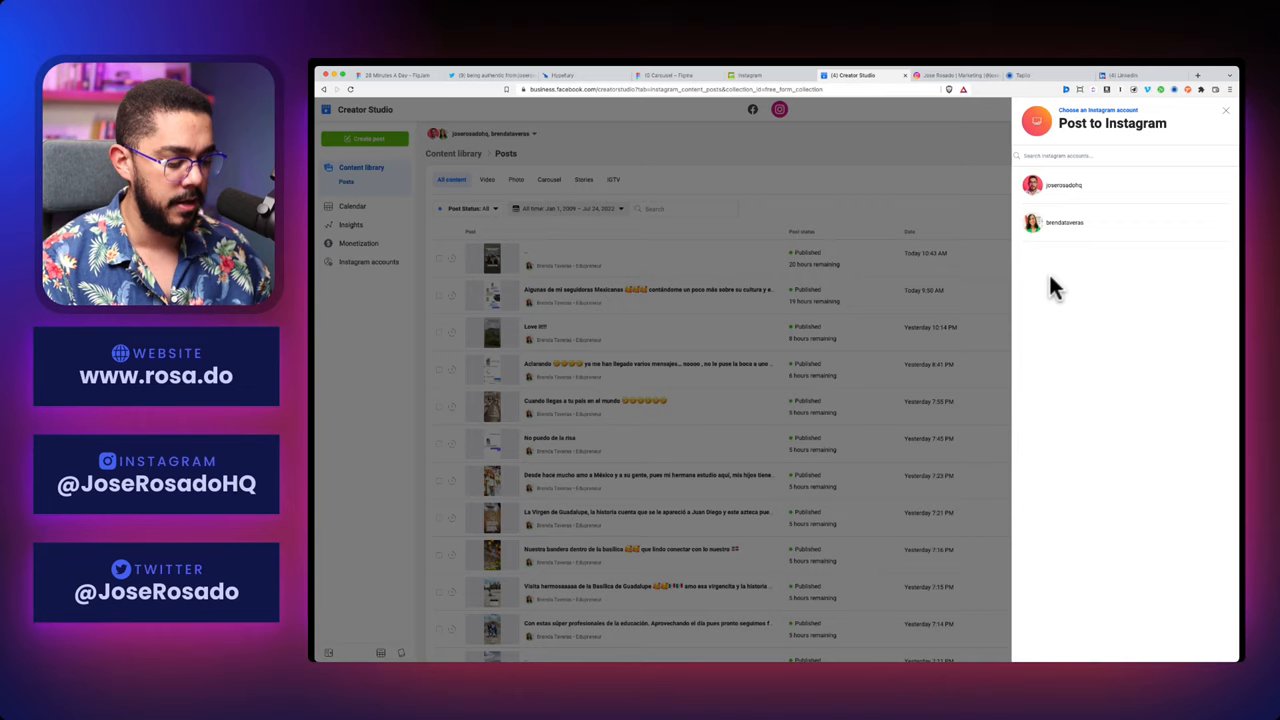
Choose the Instagram account in Creator Studio's Post to Instagram panel
left_click(746, 74)
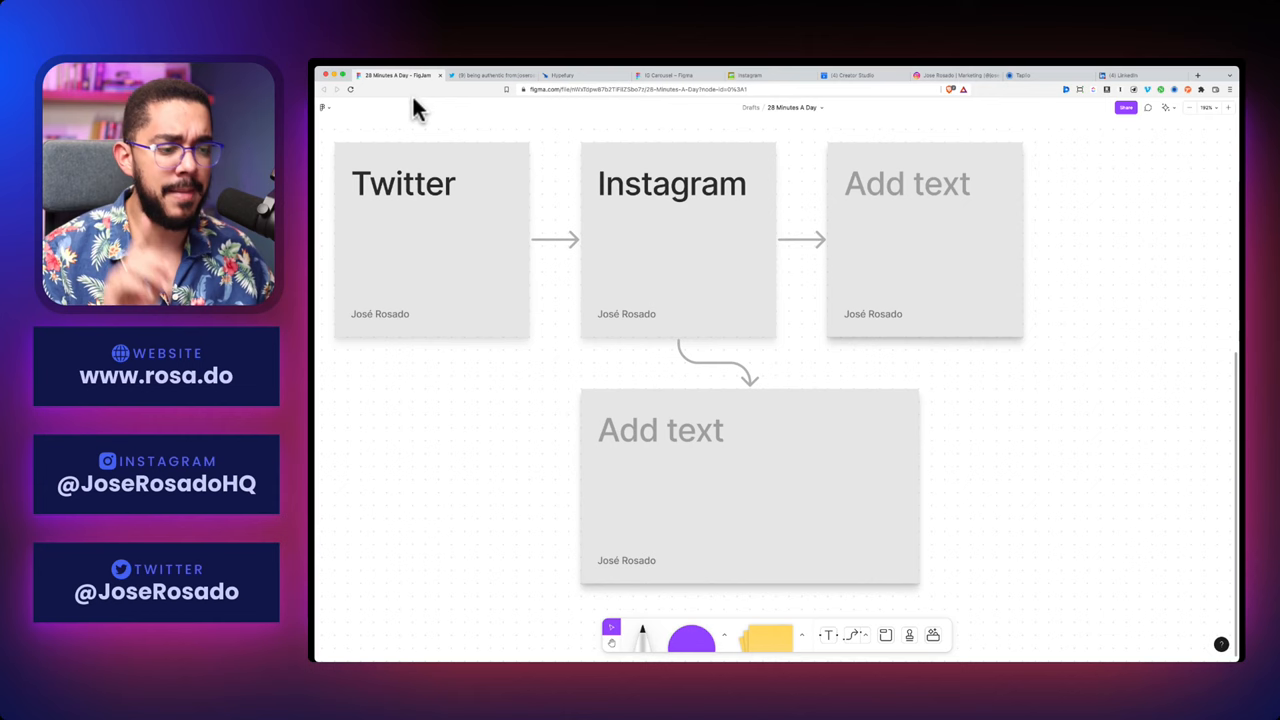
Label the box after Instagram 'LinkedIn' and return to the Notion procrastination draft
type("LinkedIn")
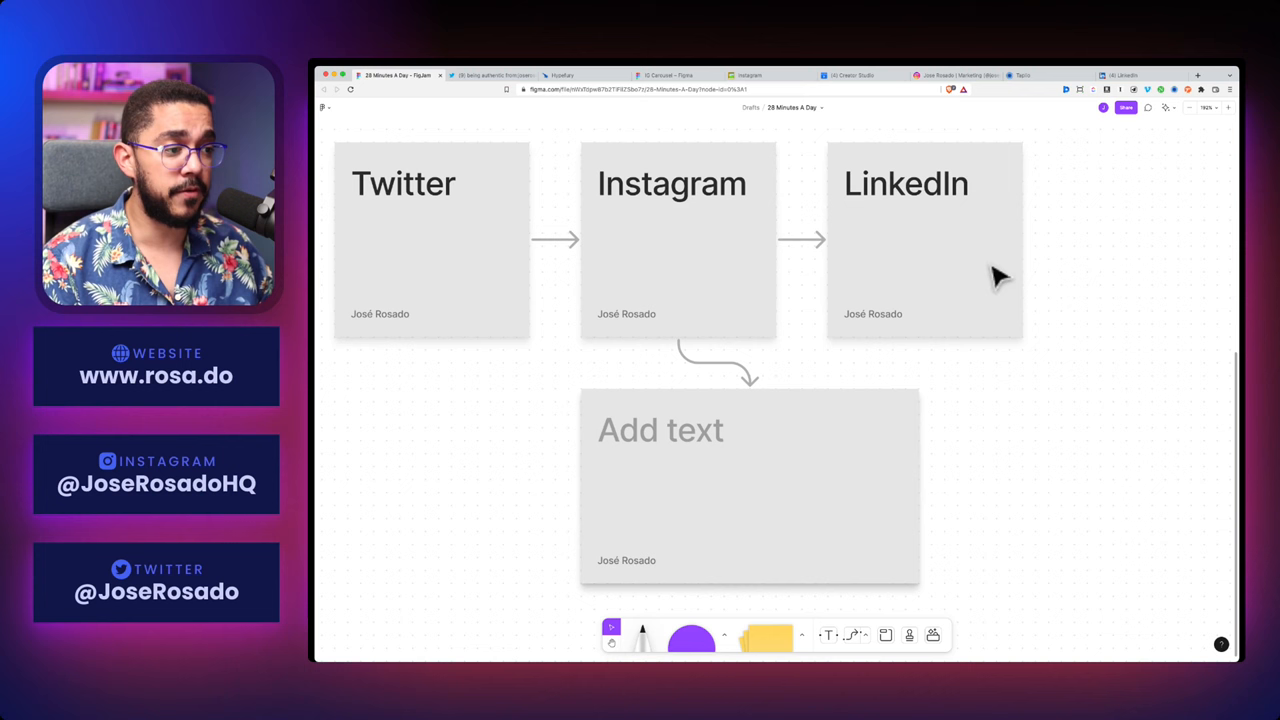
left_click(754, 68)
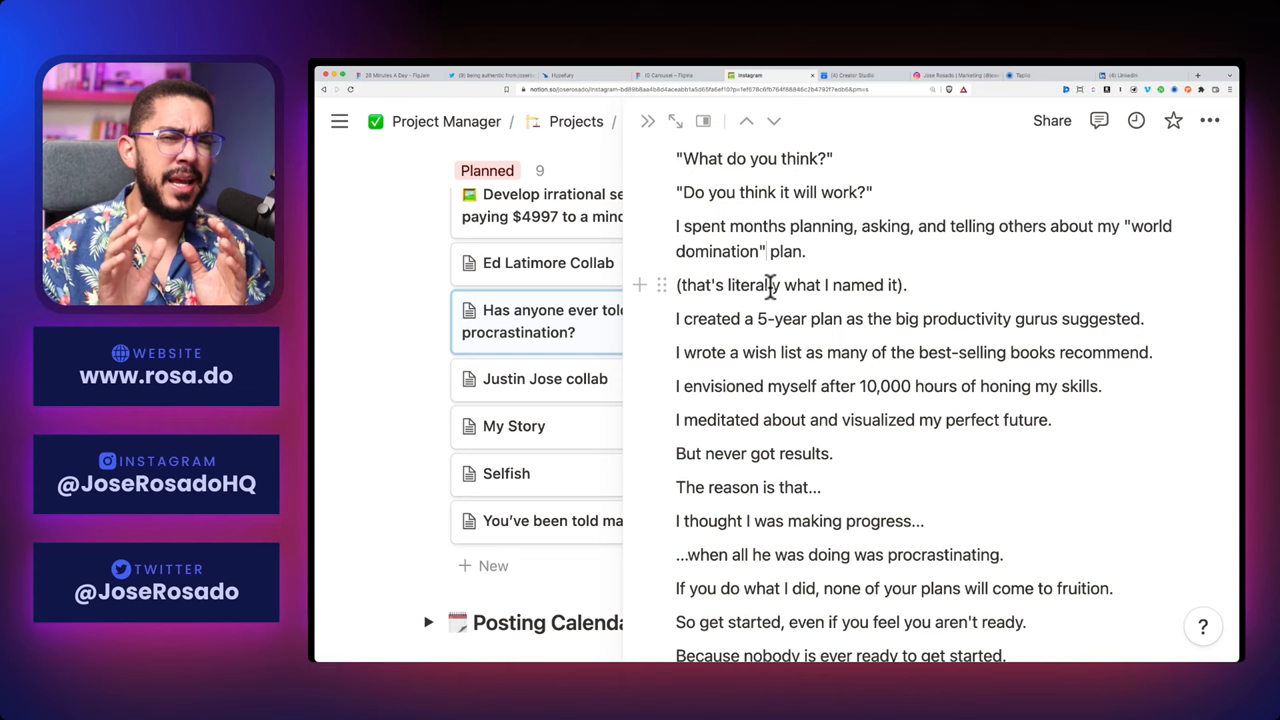
Review the Taplio Scheduled Posts queue of daily posts
left_click(1026, 72)
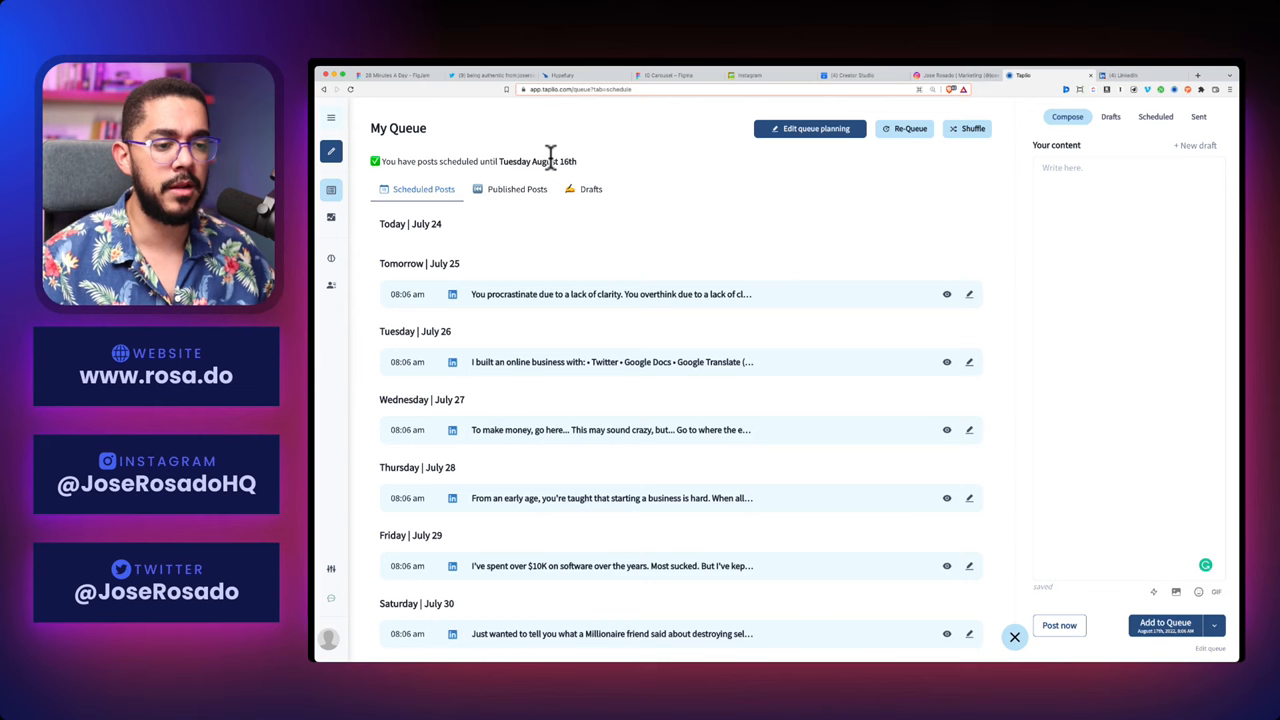
scroll("down", 3)
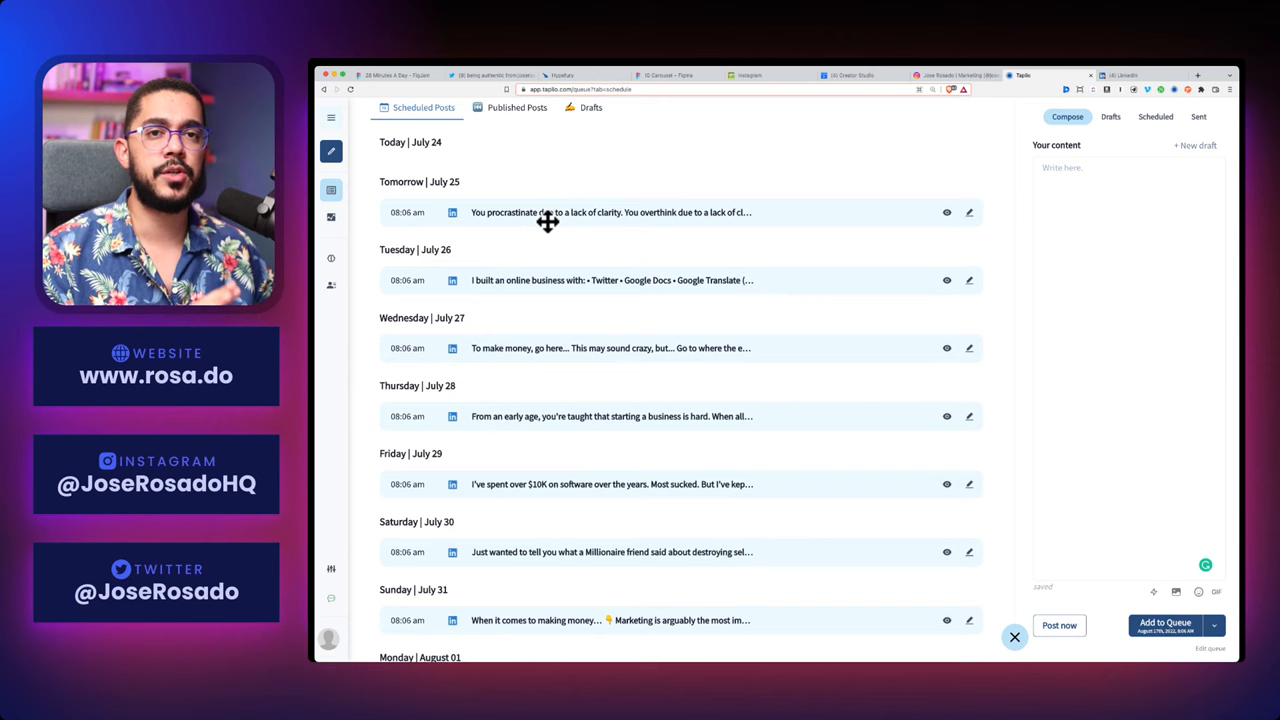
scroll("down", 3)
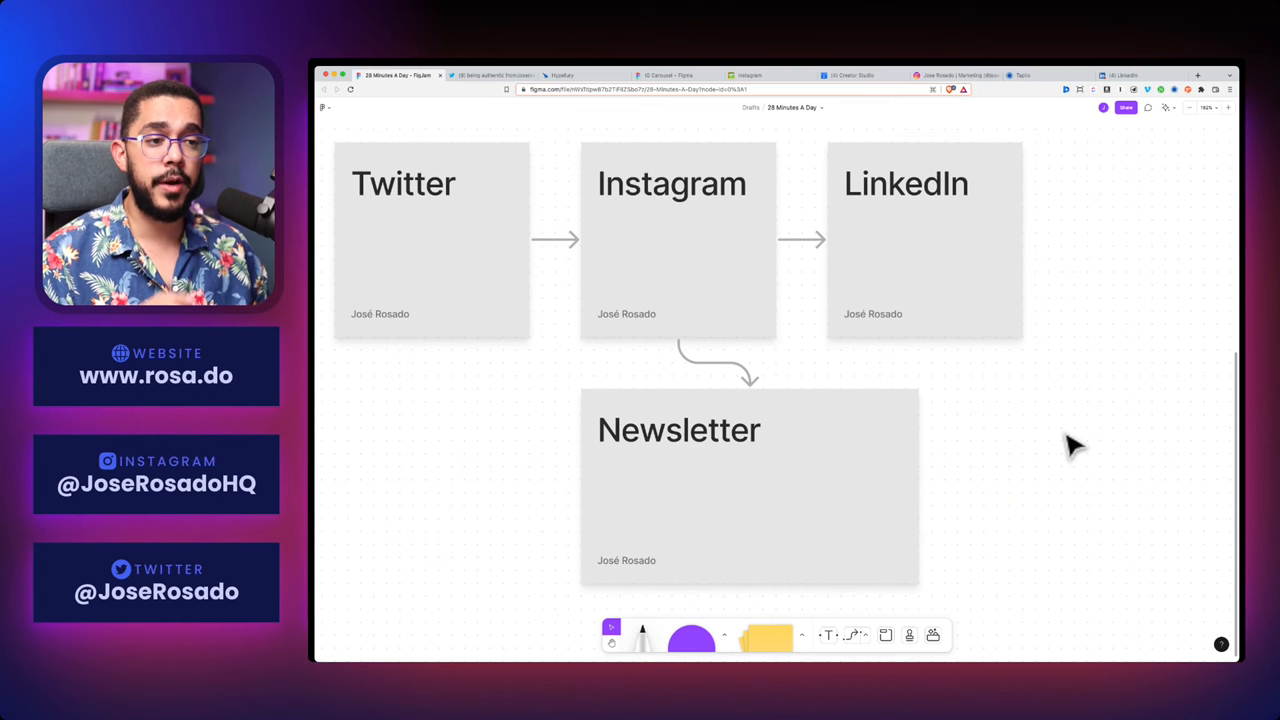
Walk through the Twitter results, Notion draft, Creator Studio feed post and LinkedIn activity feed
left_click(490, 74)
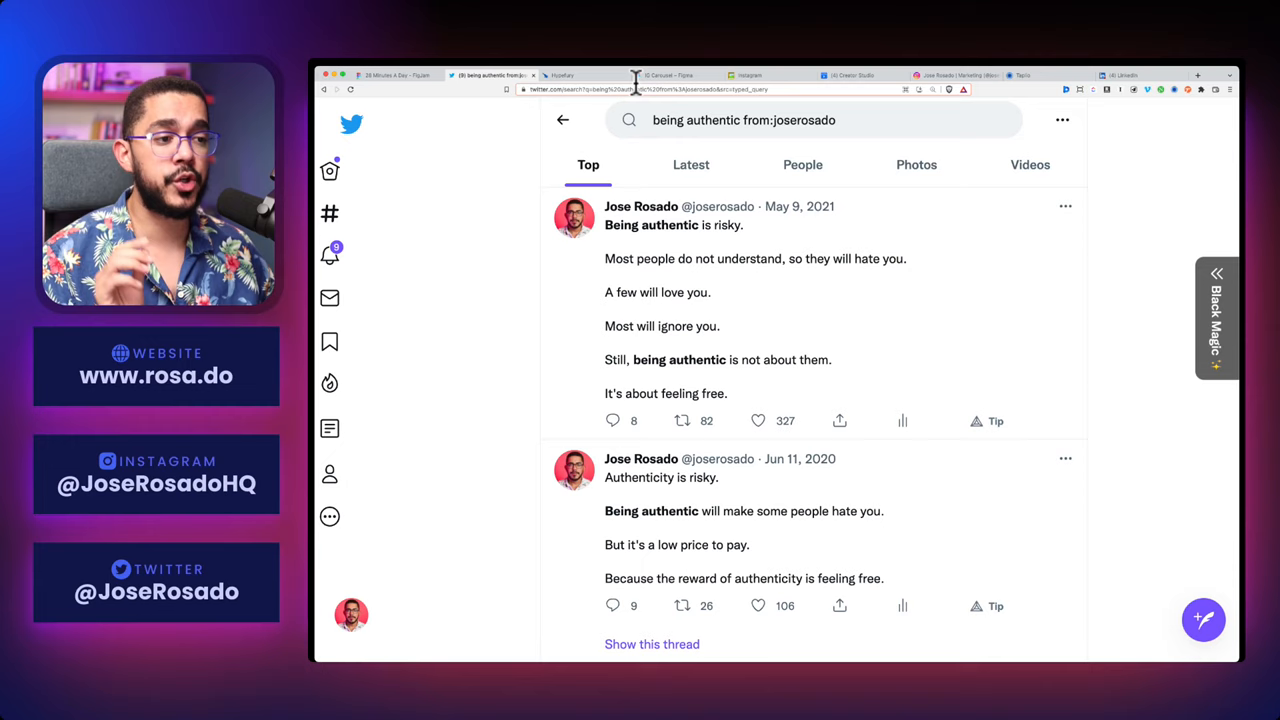
left_click(744, 76)
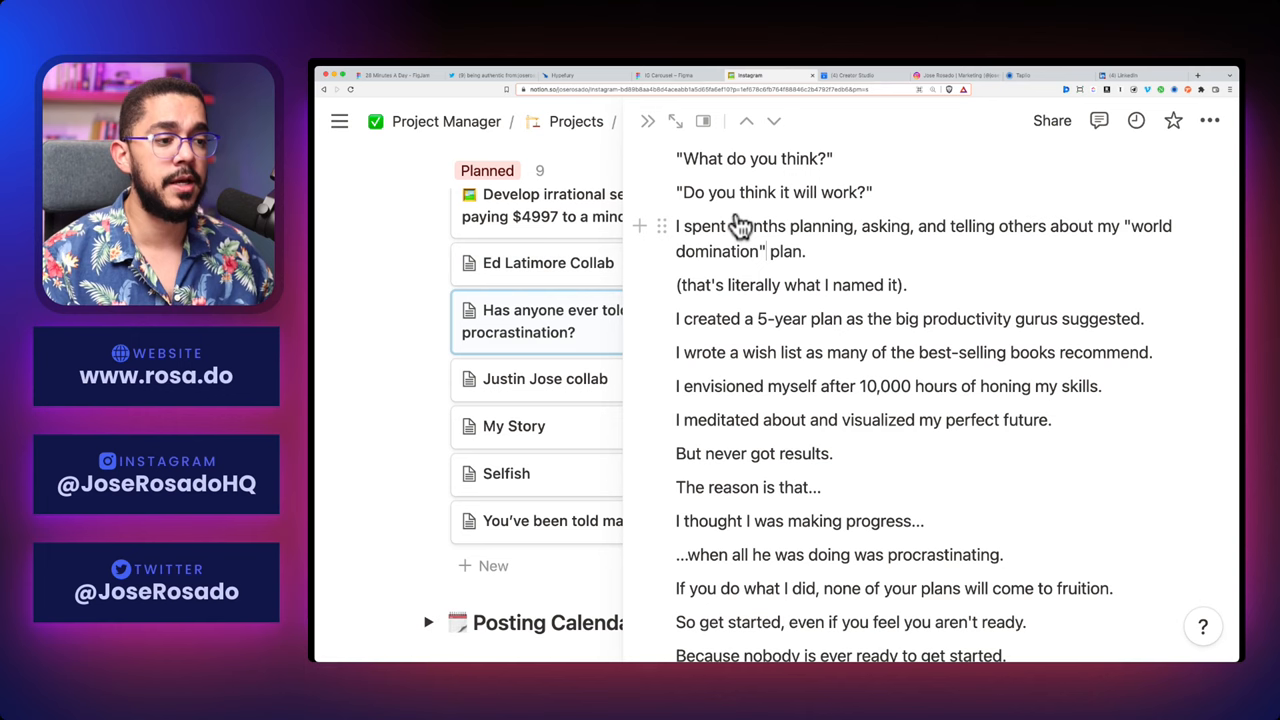
left_click(860, 76)
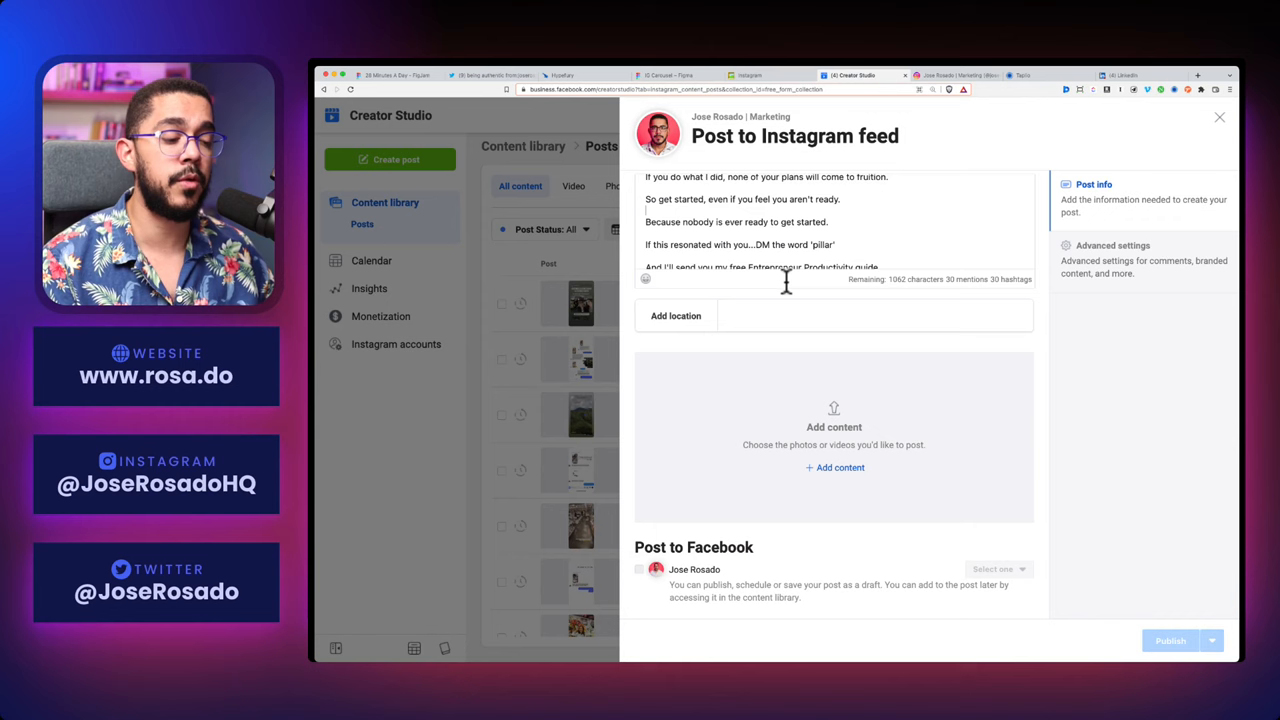
left_click(1036, 72)
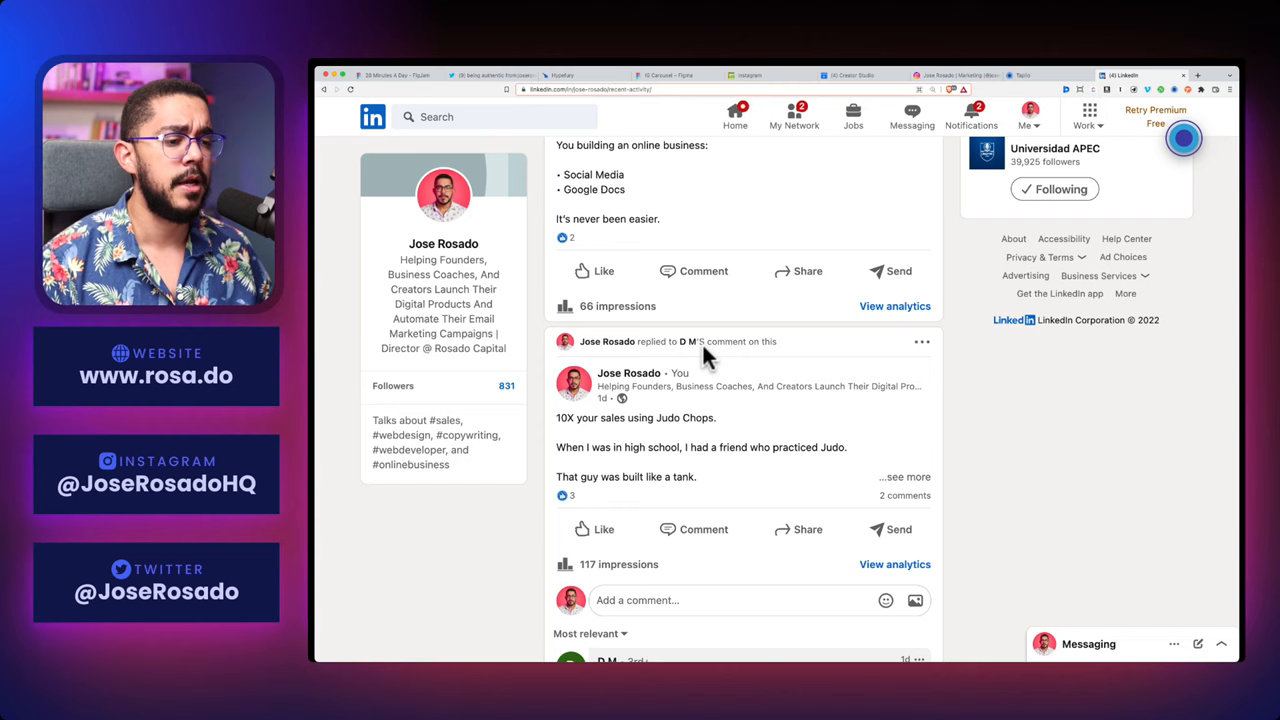
mouse_move(648, 244)
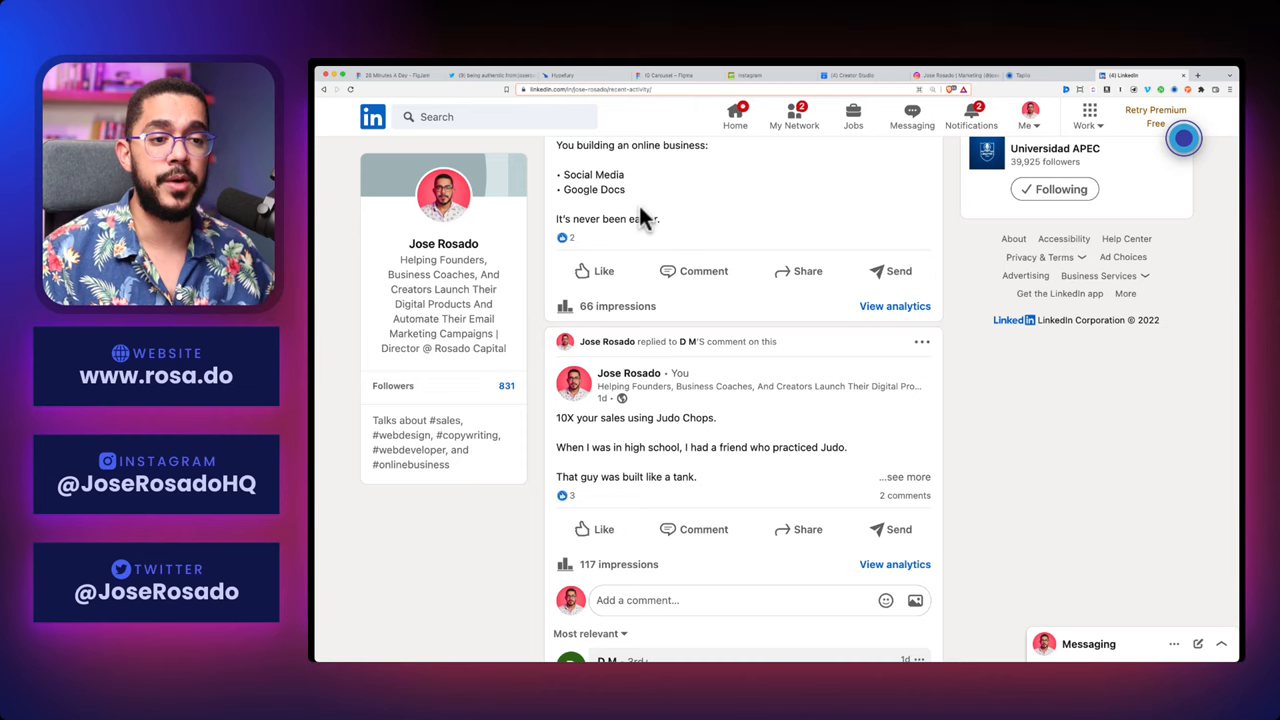
After reviewing LinkedIn post impressions, return to the completed FigJam workflow board
left_click(396, 72)
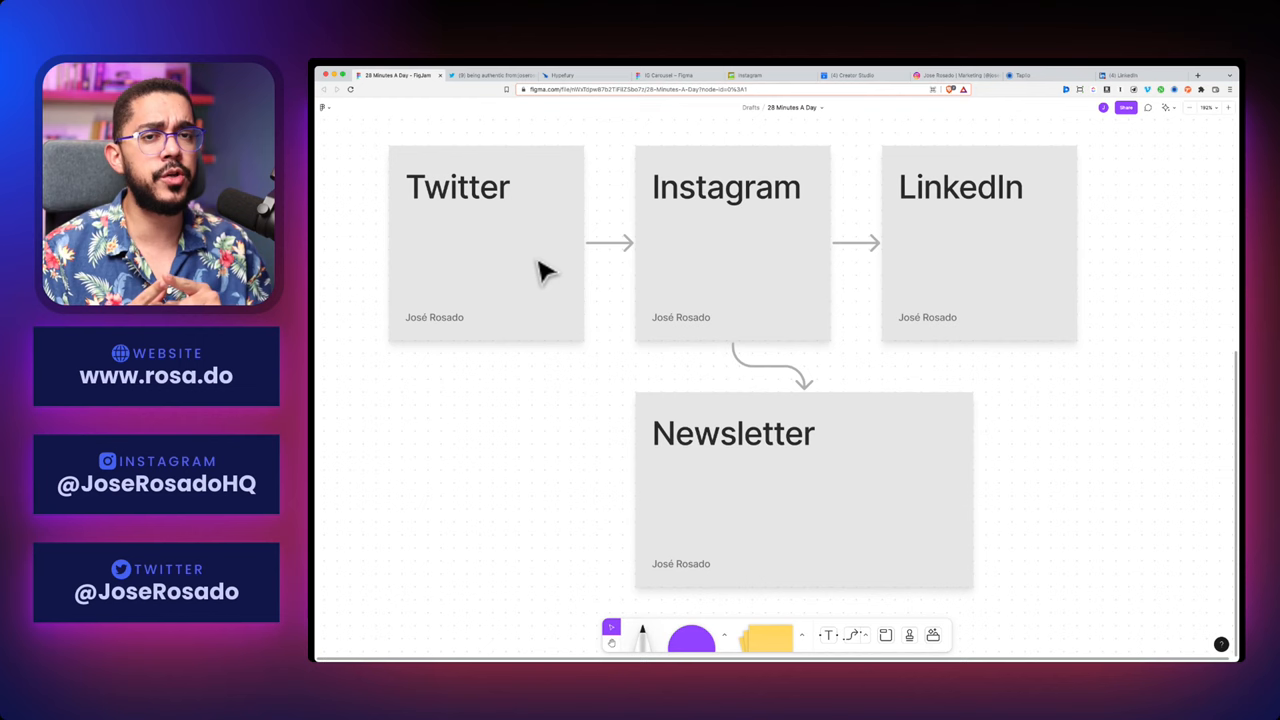